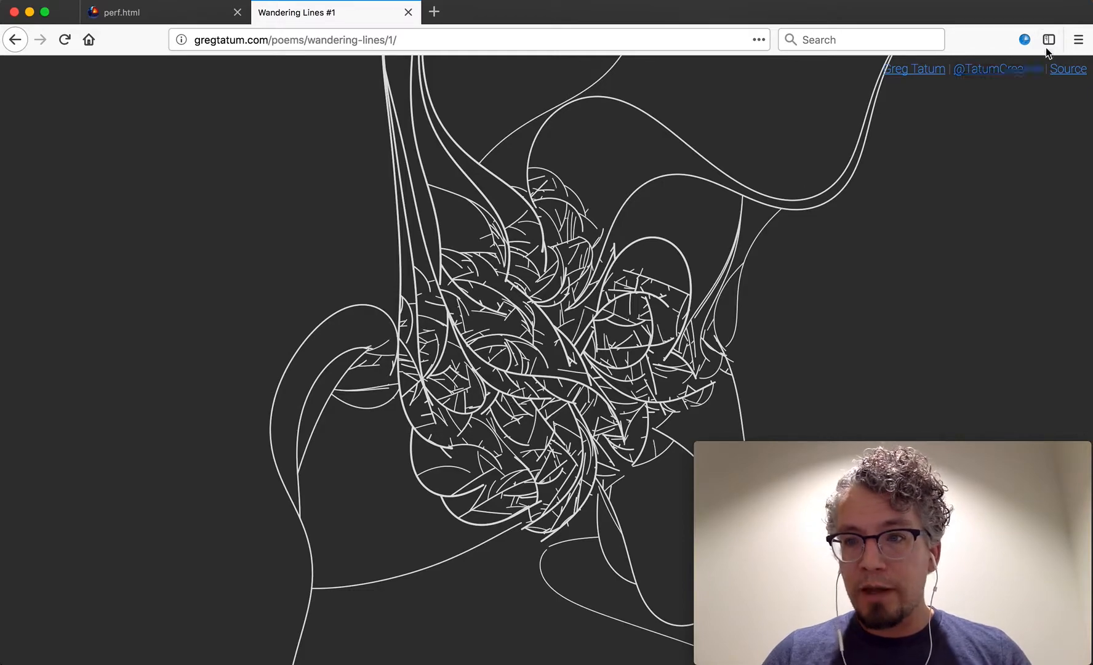
{"action": "mouse_move", "coordinate": [1024, 39]}
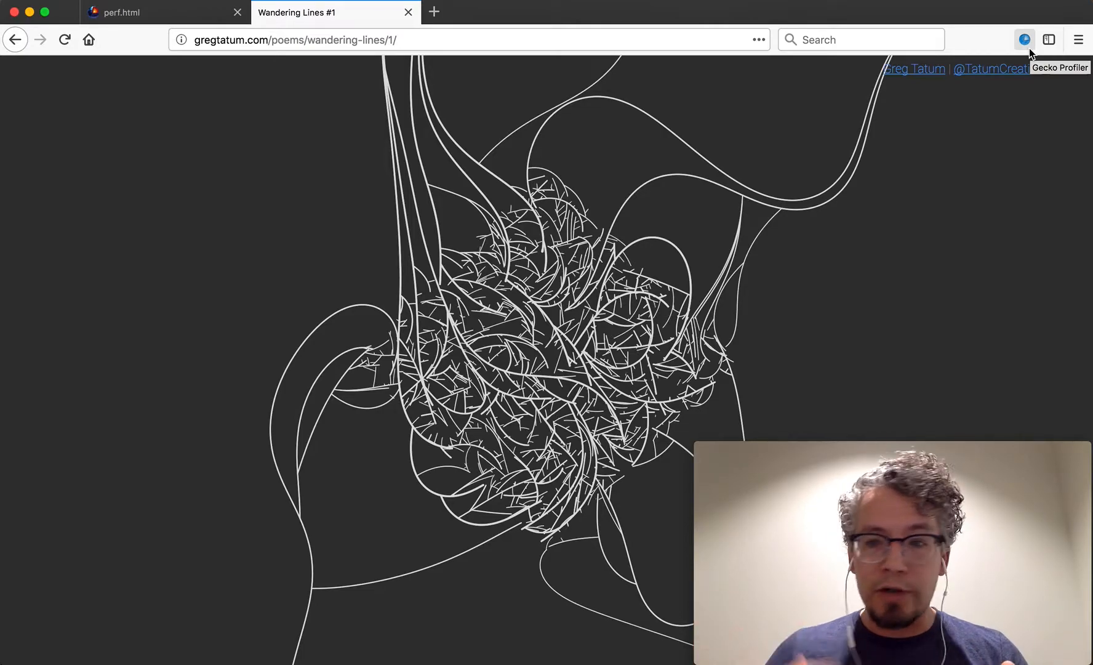
- Confirm the Gecko Profiler is recording, then restart the Wandering Lines animation and let it run
{"action": "left_click", "coordinate": [1024, 39]}
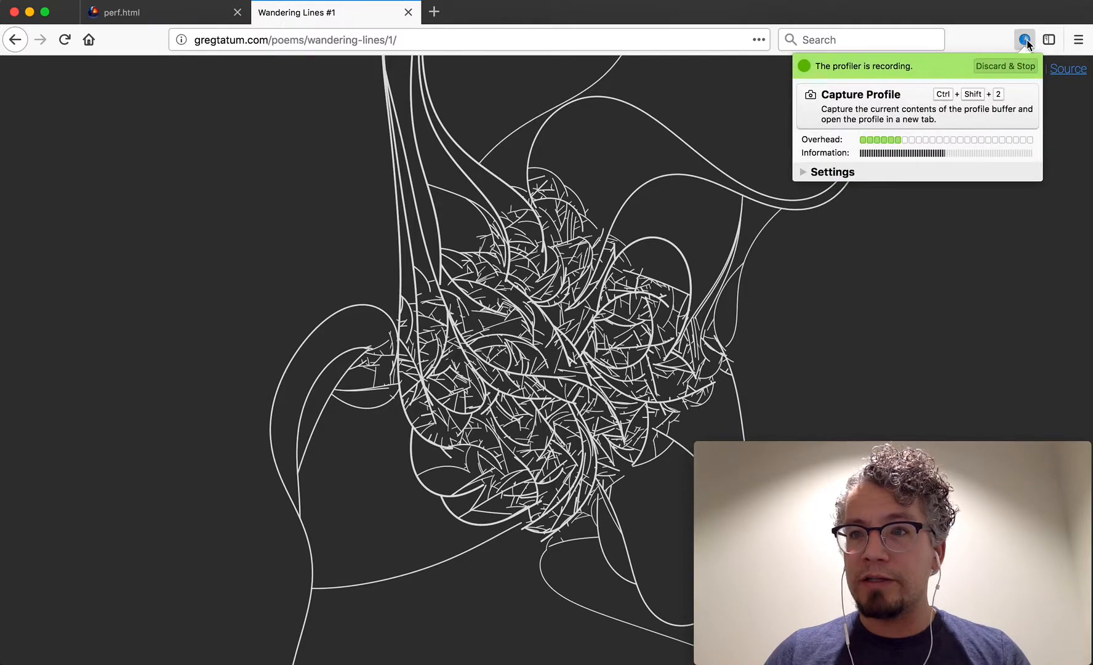
{"action": "mouse_move", "coordinate": [1024, 40]}
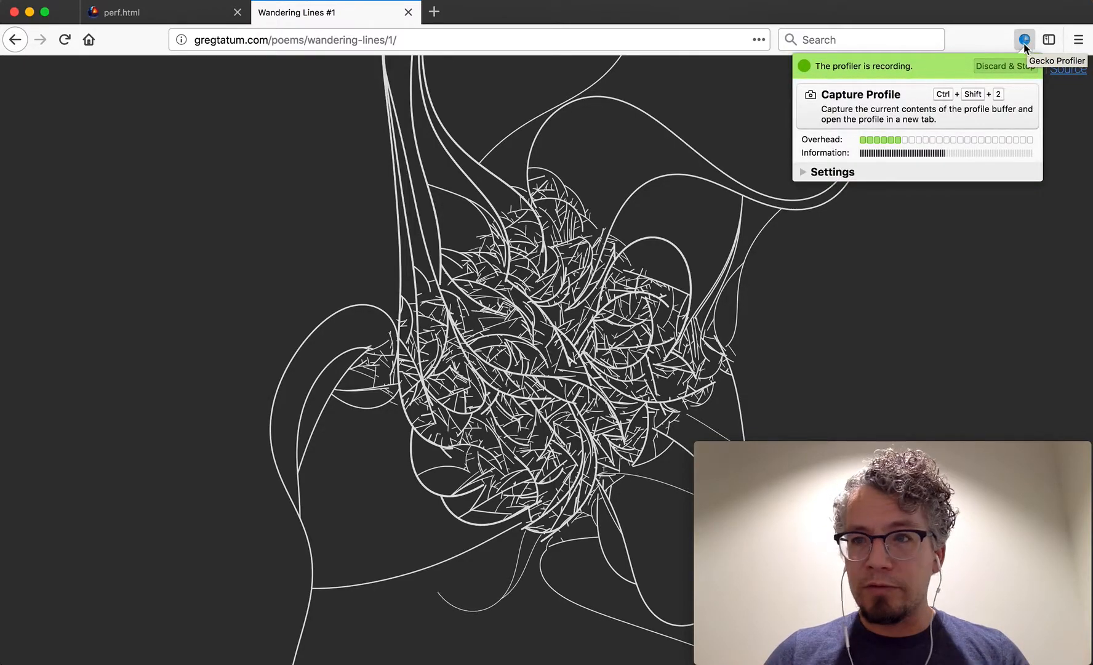
{"action": "left_click", "coordinate": [990, 65]}
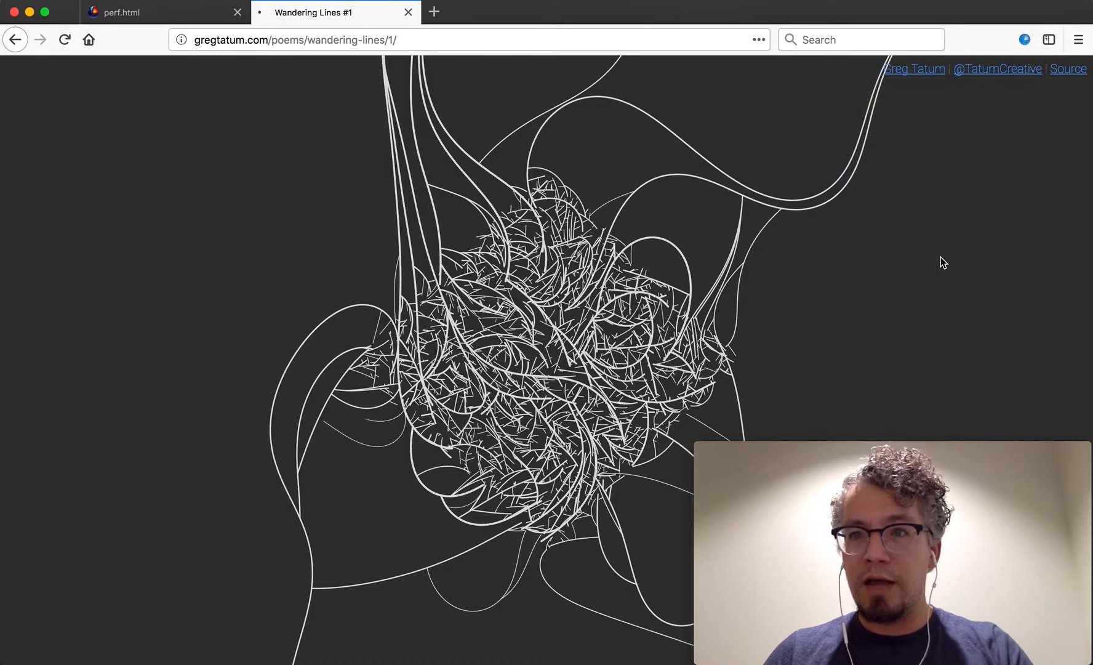
{"action": "left_click", "coordinate": [1024, 39]}
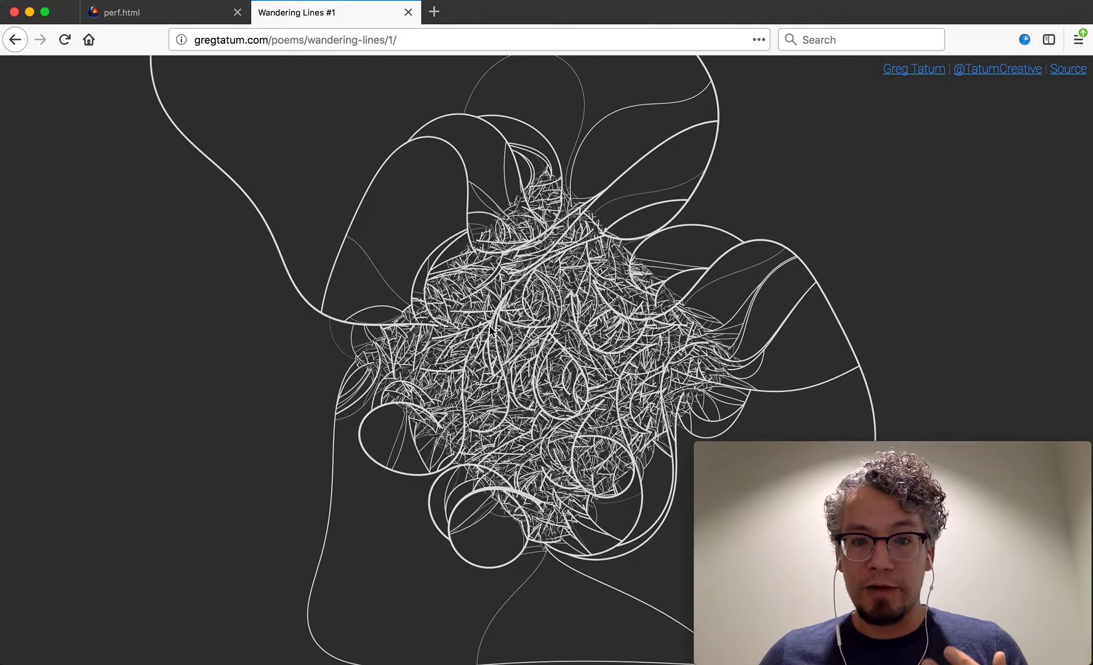
- Capture the recorded profile from the Gecko Profiler panel into a new perf.html tab
{"action": "left_click", "coordinate": [1024, 39]}
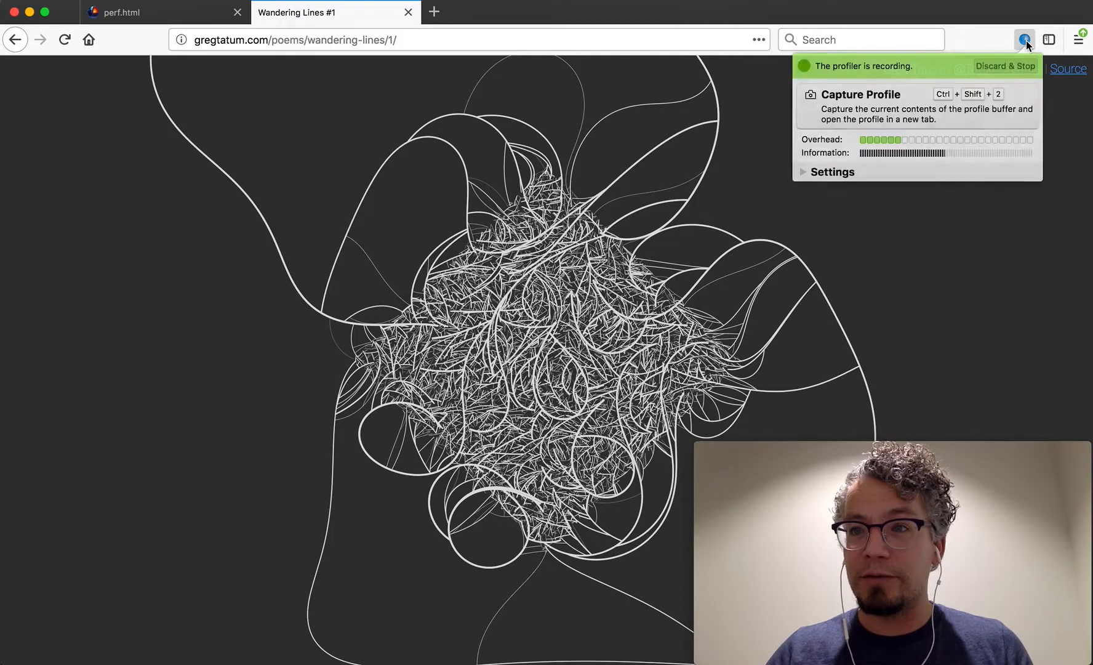
{"action": "mouse_move", "coordinate": [906, 103]}
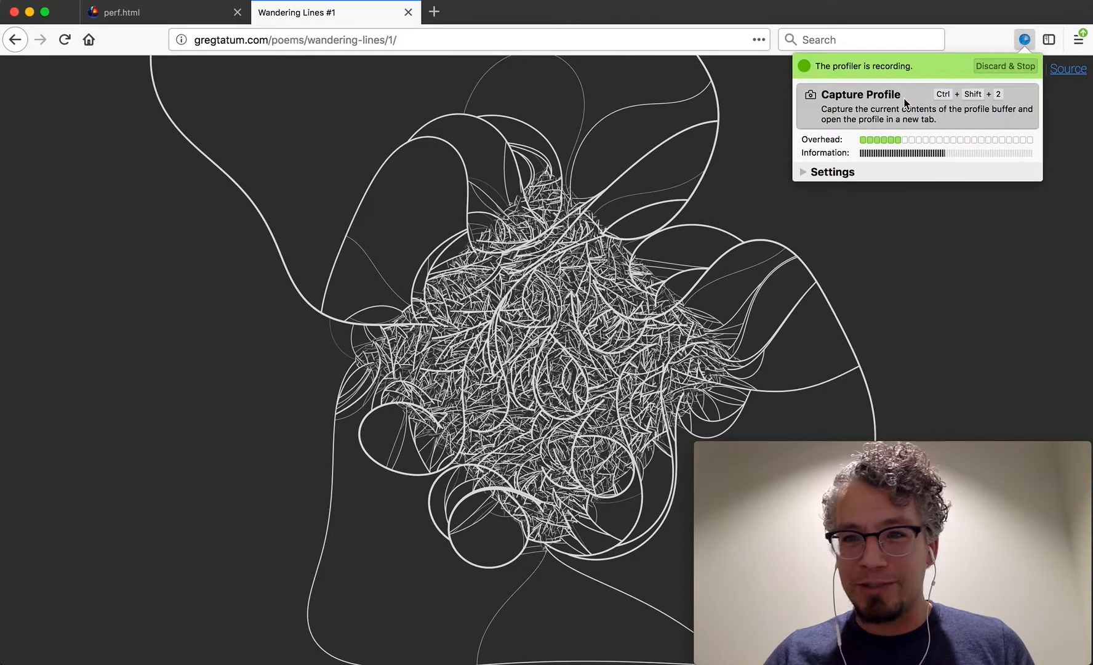
{"action": "left_click", "coordinate": [860, 94]}
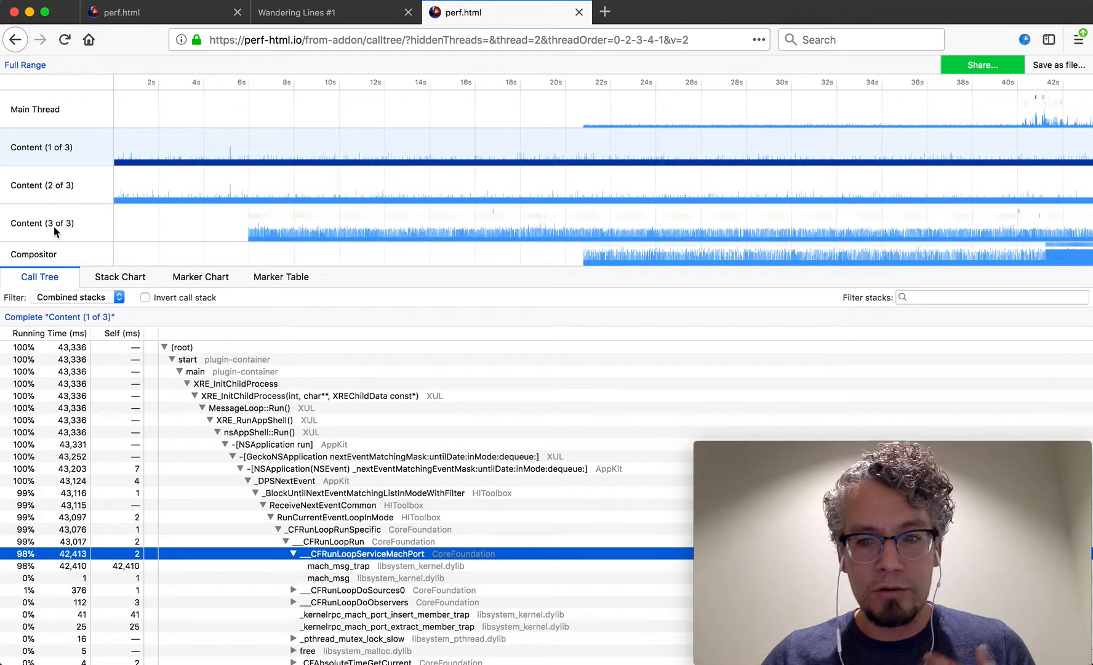
{"action": "mouse_move", "coordinate": [56, 235]}
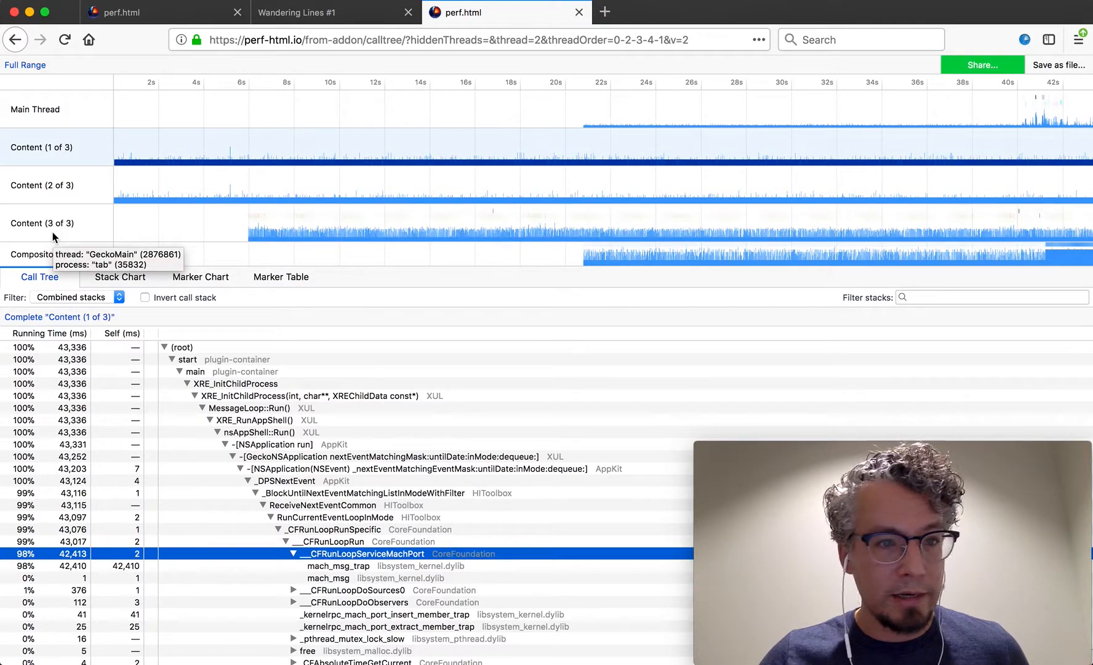
- Select the Content (3 of 3) thread track so its call tree is shown
{"action": "left_click", "coordinate": [42, 223]}
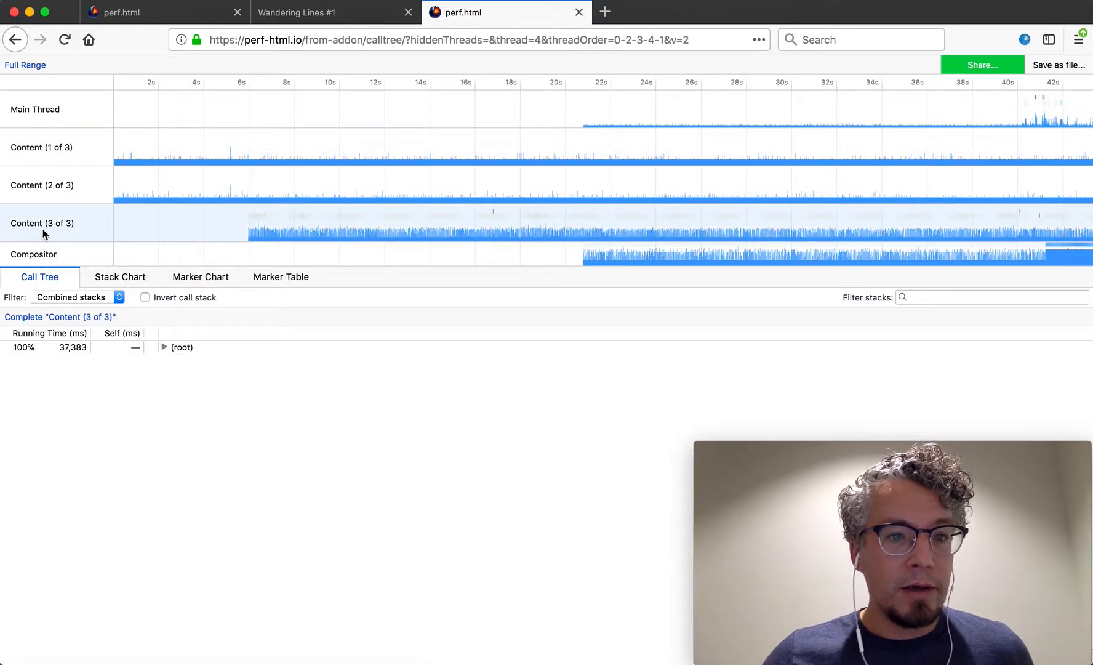
{"action": "mouse_move", "coordinate": [298, 234]}
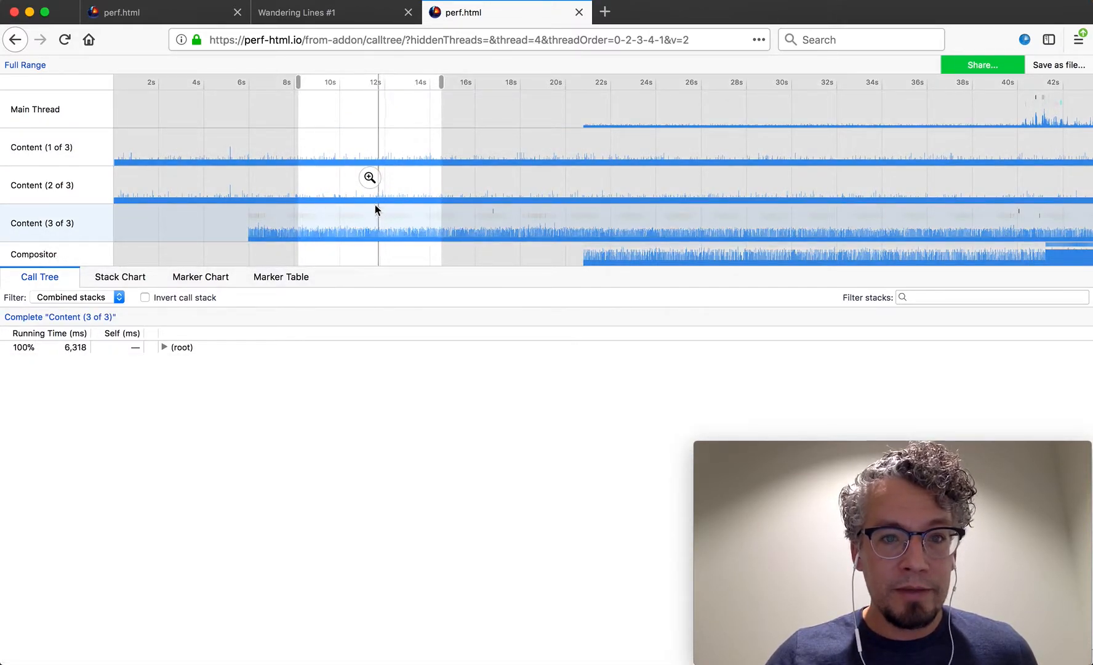
- Zoom the timeline into the selection twice, down to an 85 ms slice of Content (3 of 3)
{"action": "left_click", "coordinate": [369, 176]}
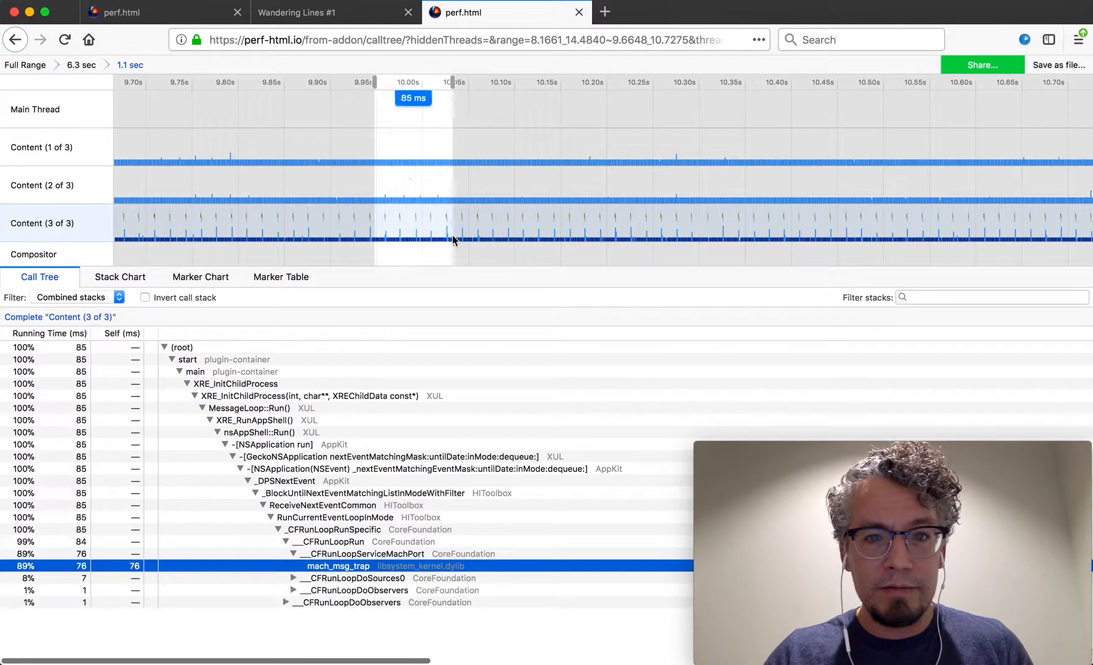
{"action": "left_click", "coordinate": [412, 98]}
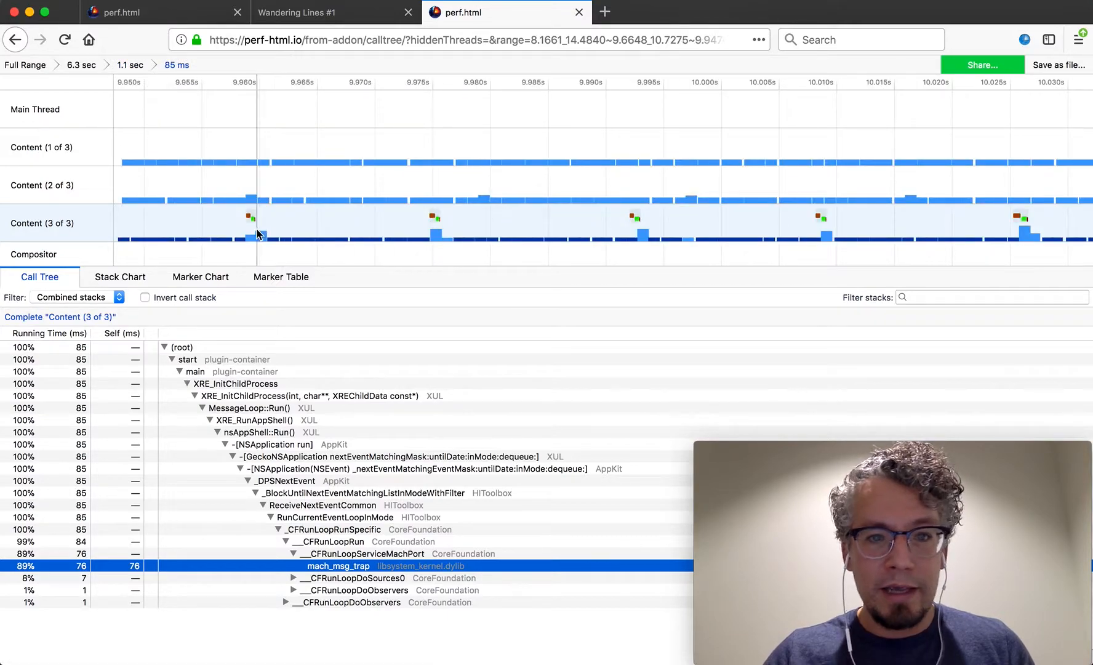
{"action": "mouse_move", "coordinate": [298, 236]}
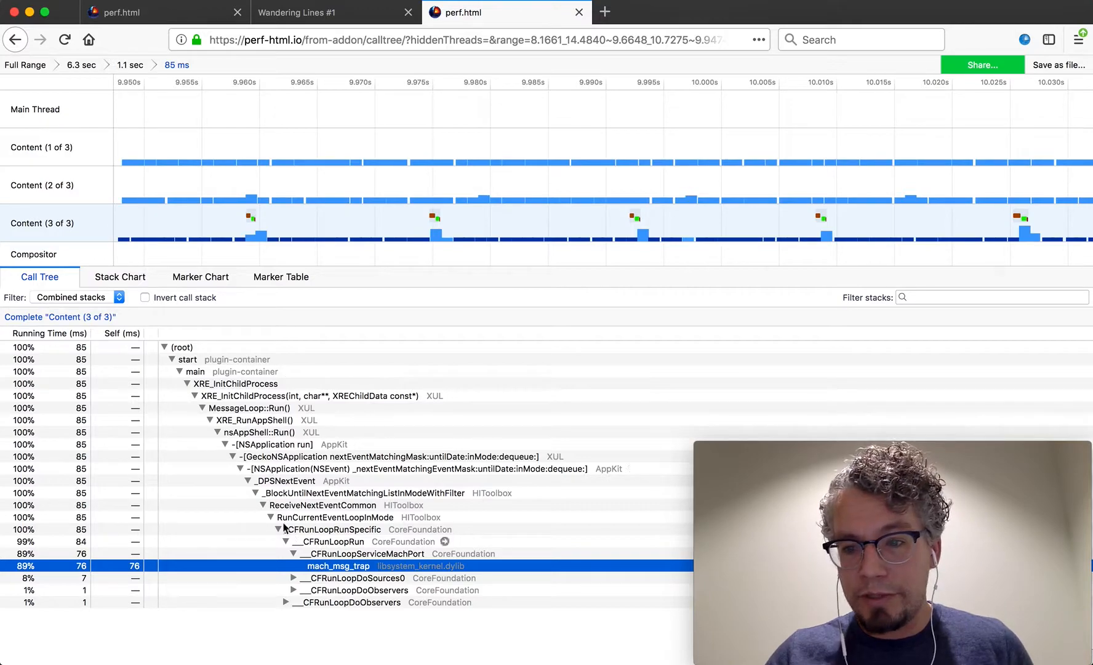
- Switch to the Marker Chart for the 85 ms range of Content (3 of 3)
{"action": "left_click", "coordinate": [200, 277]}
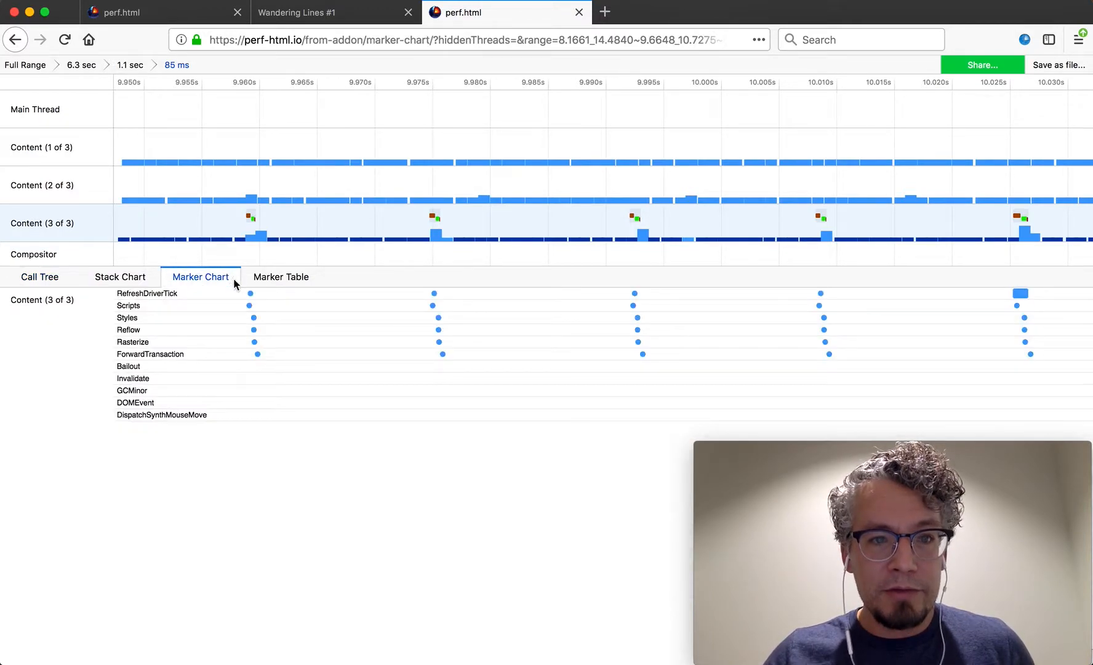
{"action": "mouse_move", "coordinate": [205, 338]}
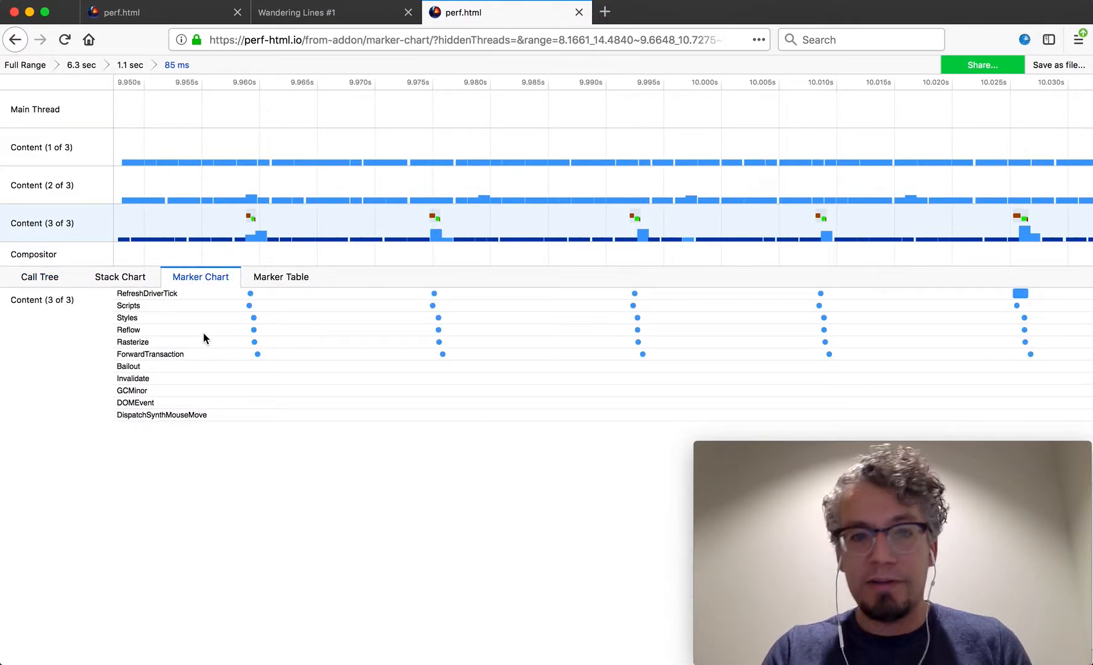
{"action": "mouse_move", "coordinate": [265, 351]}
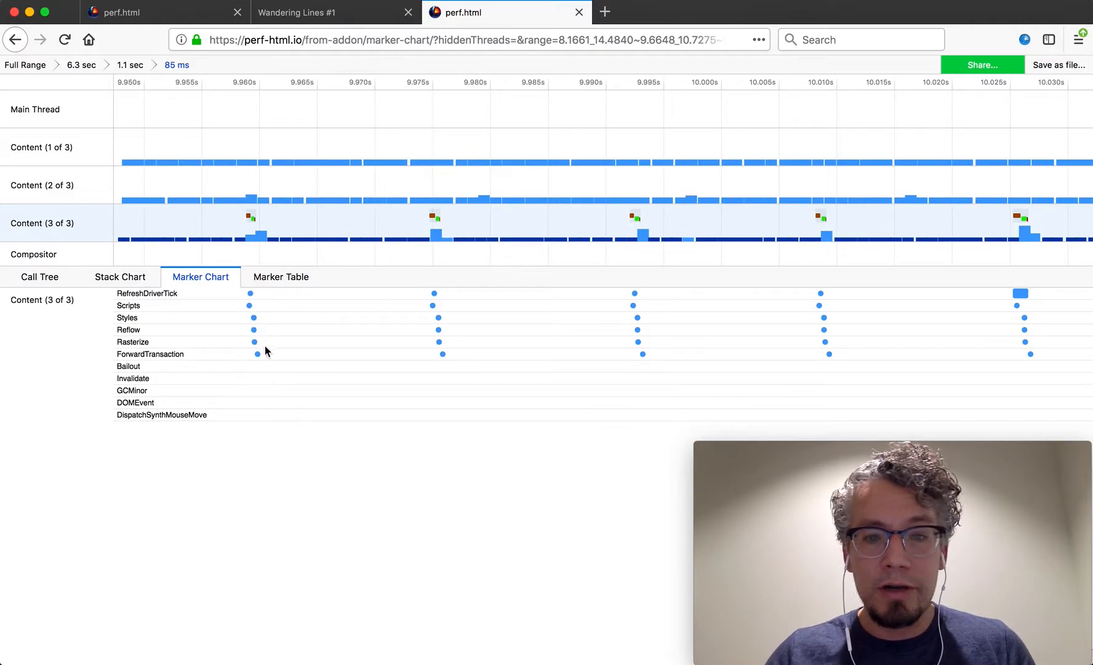
{"action": "mouse_move", "coordinate": [642, 361]}
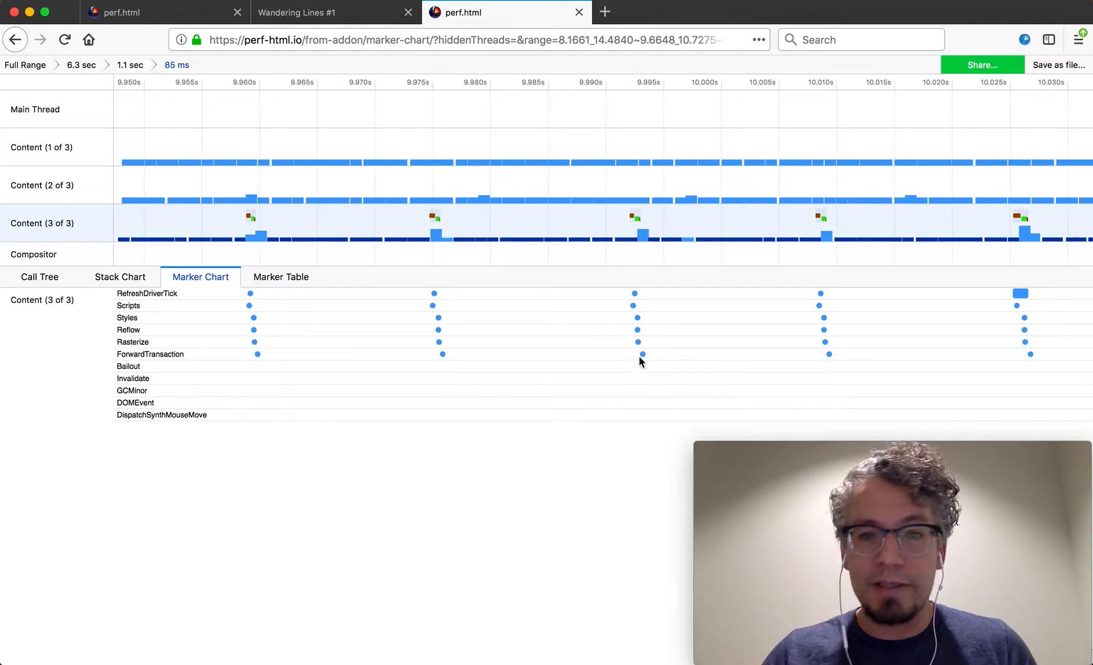
{"action": "mouse_move", "coordinate": [570, 367]}
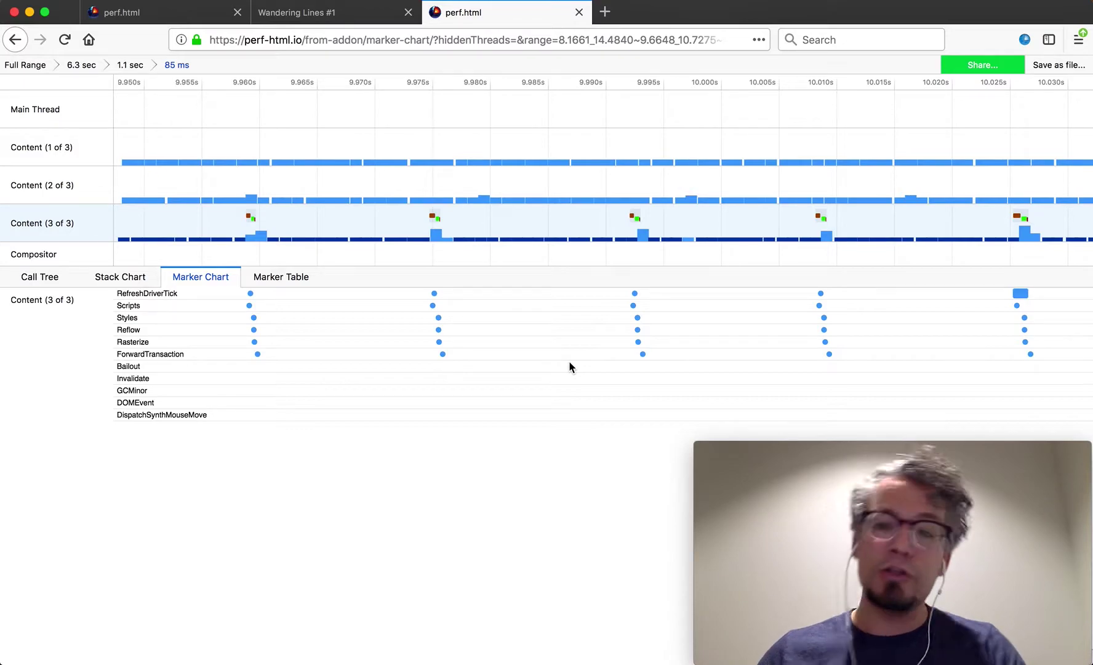